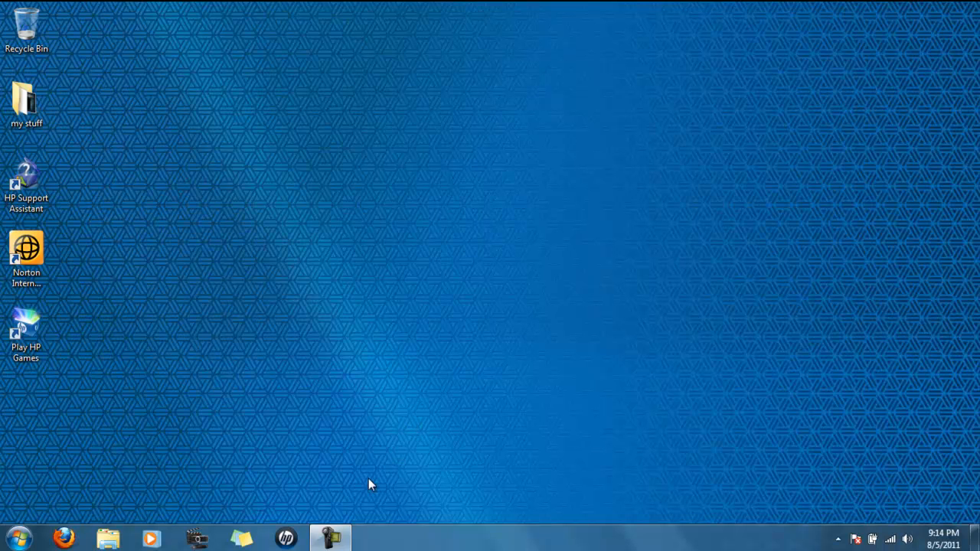
mouse_move(355, 499)
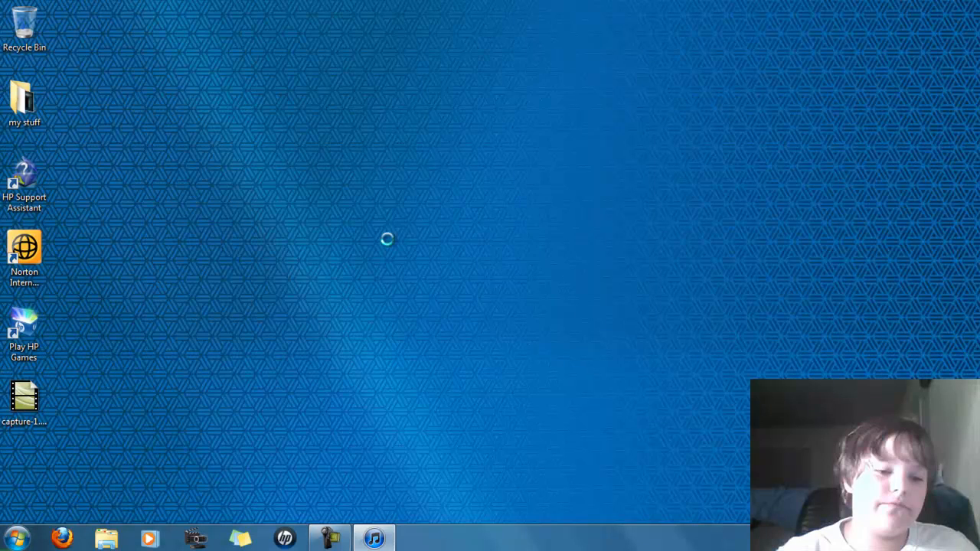
Dismiss the startup notice and show the connected iPhone's summary page with its 14 GB capacity
left_click(374, 539)
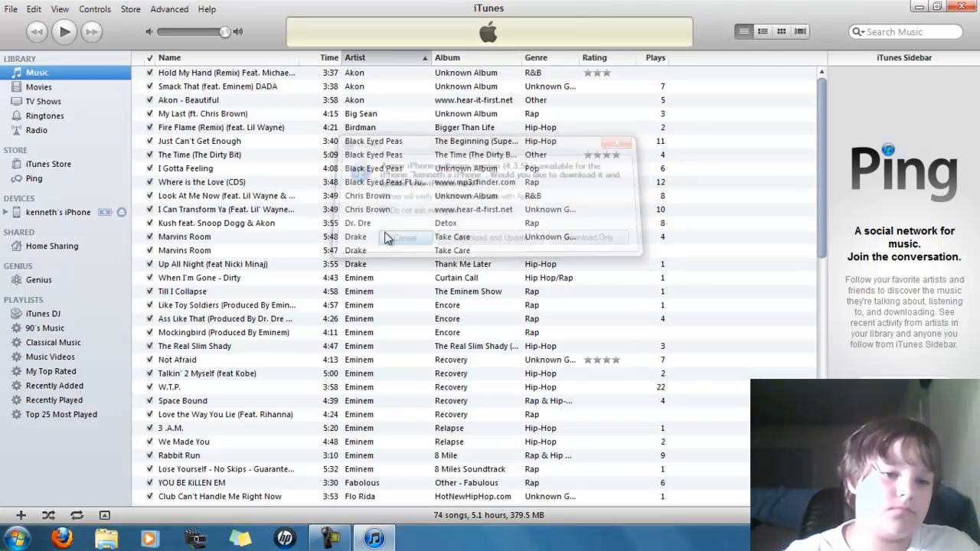
left_click(405, 237)
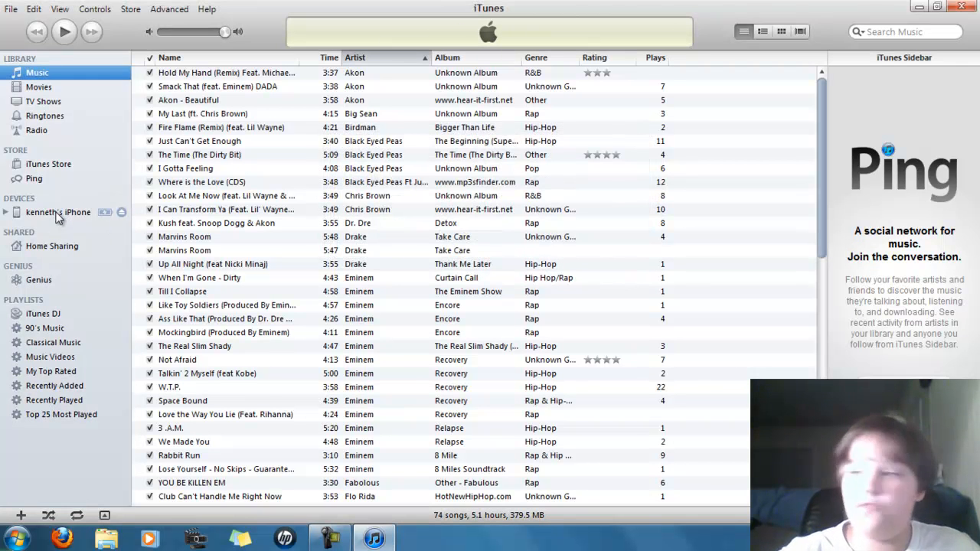
left_click(58, 211)
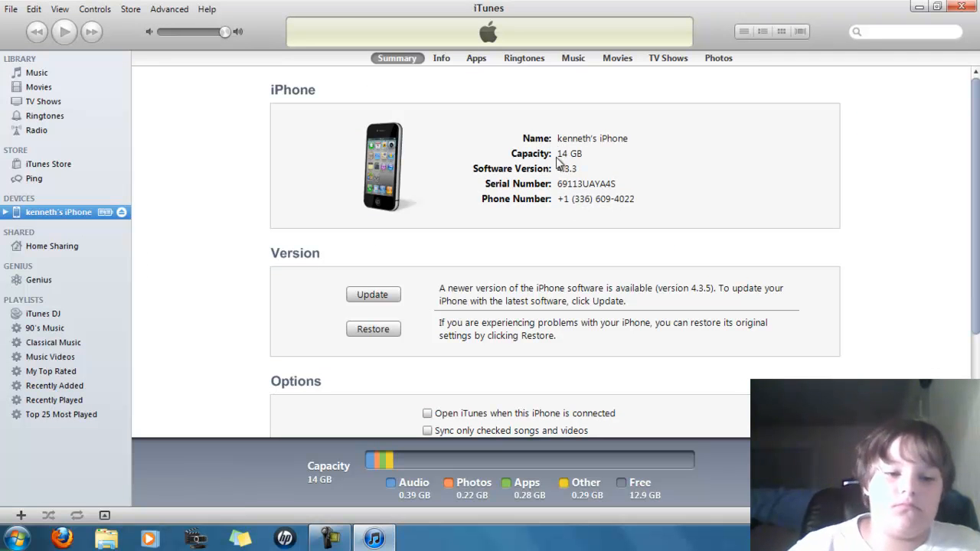
Turn on Sync Music for the iPhone, confirming replacement of its existing music
left_click(573, 58)
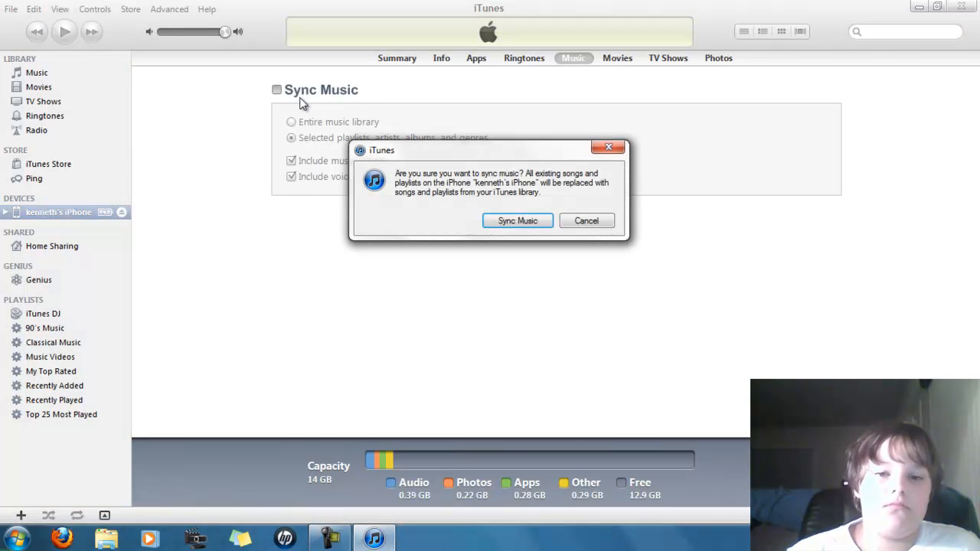
left_click(518, 220)
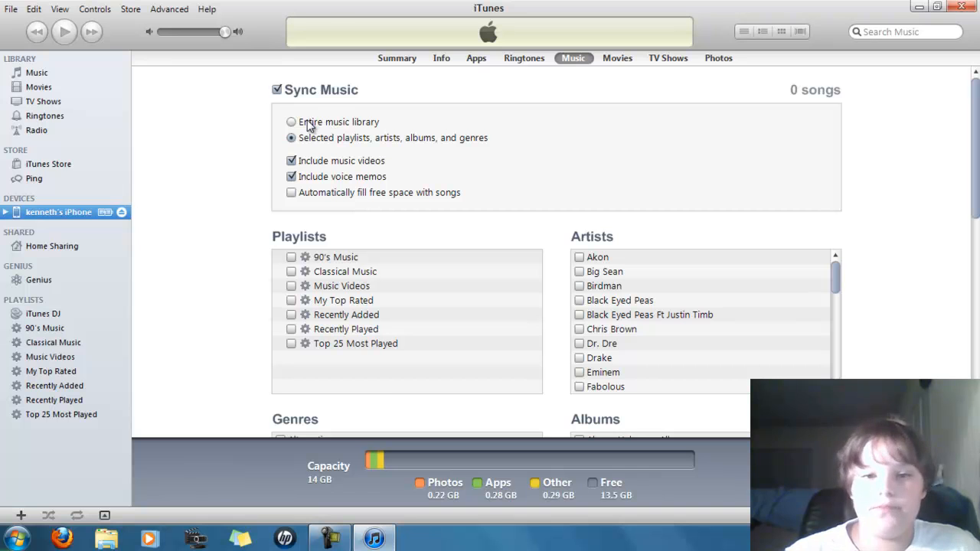
mouse_move(329, 128)
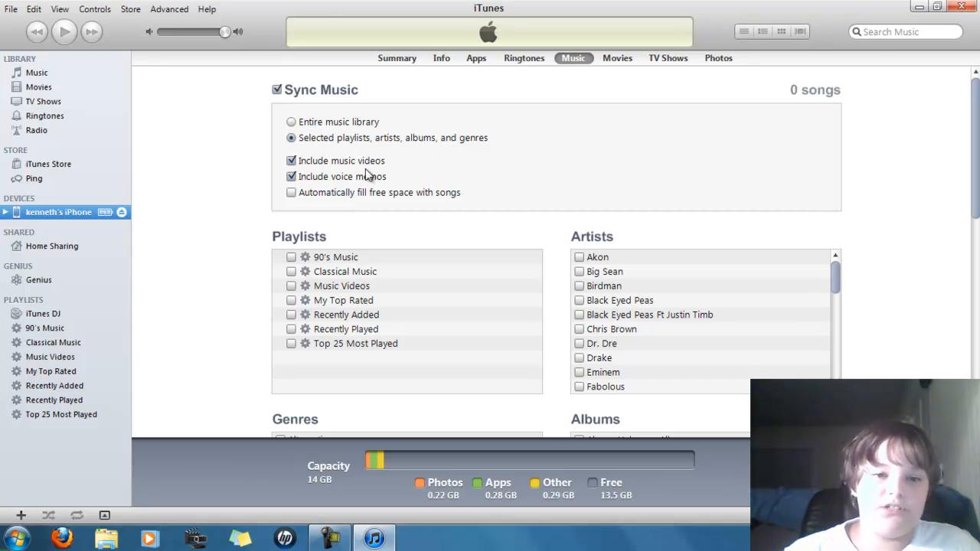
Untick 'Include music videos' and 'Include voice memos' in the iPhone's music sync
left_click(291, 160)
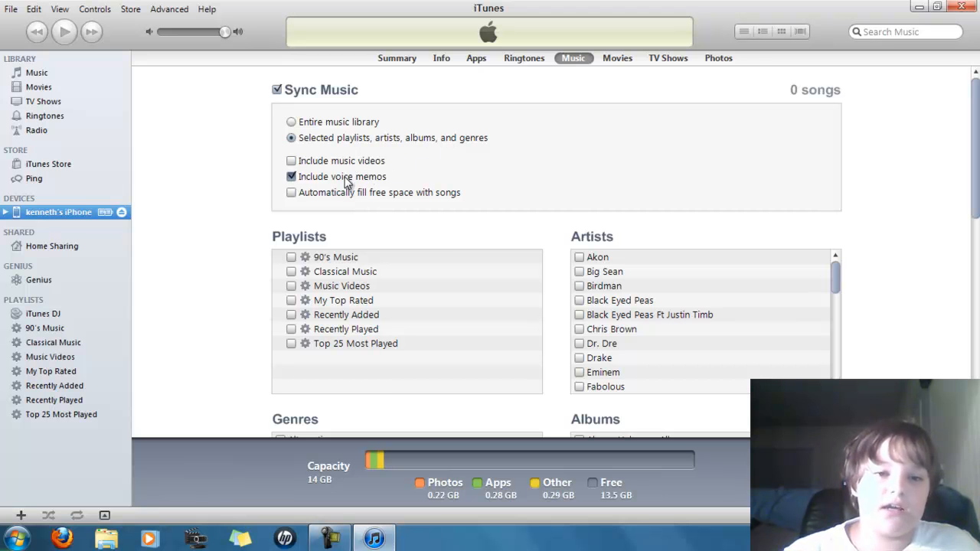
left_click(291, 176)
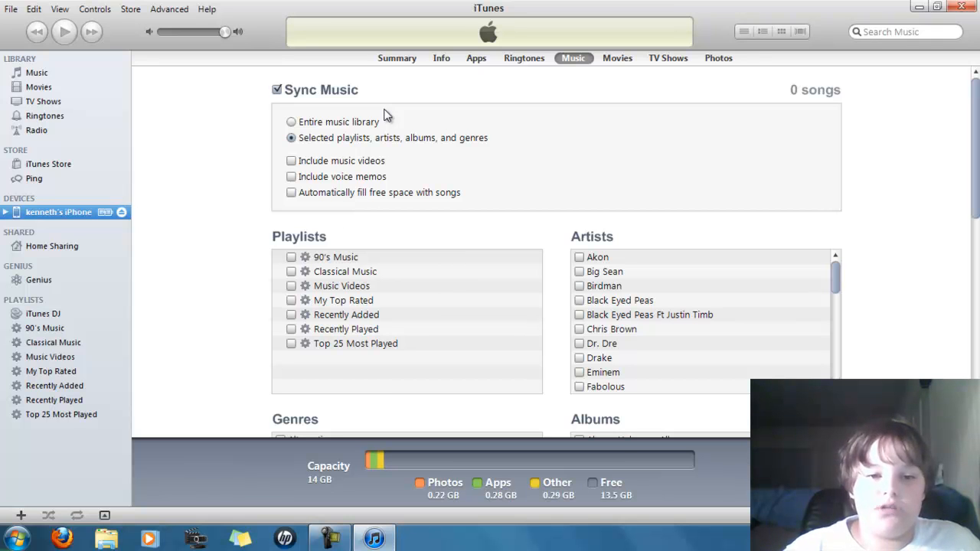
mouse_move(443, 274)
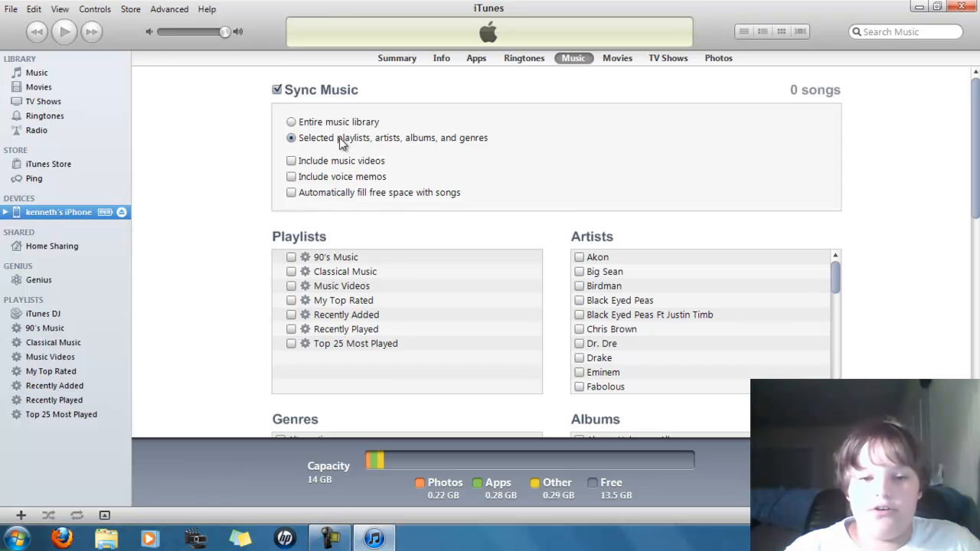
left_click(291, 123)
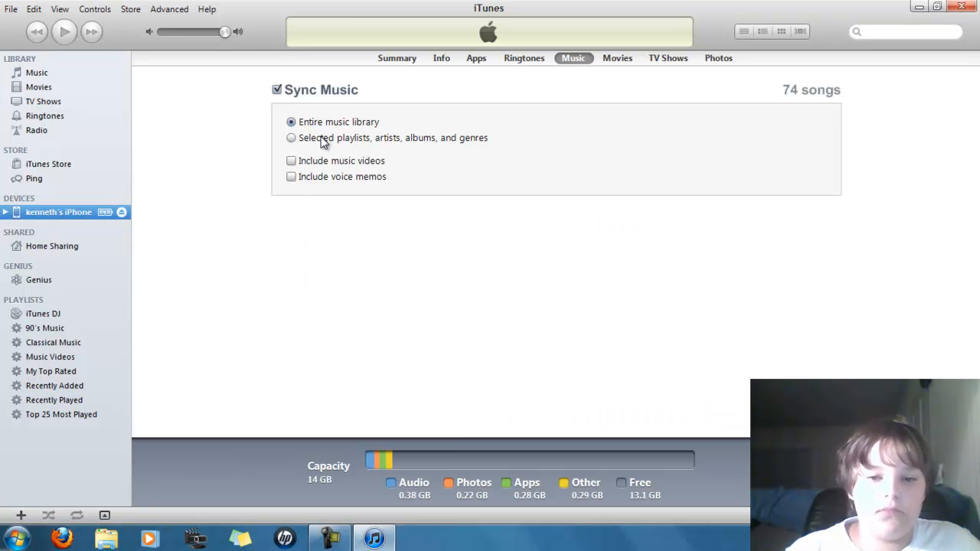
left_click(291, 138)
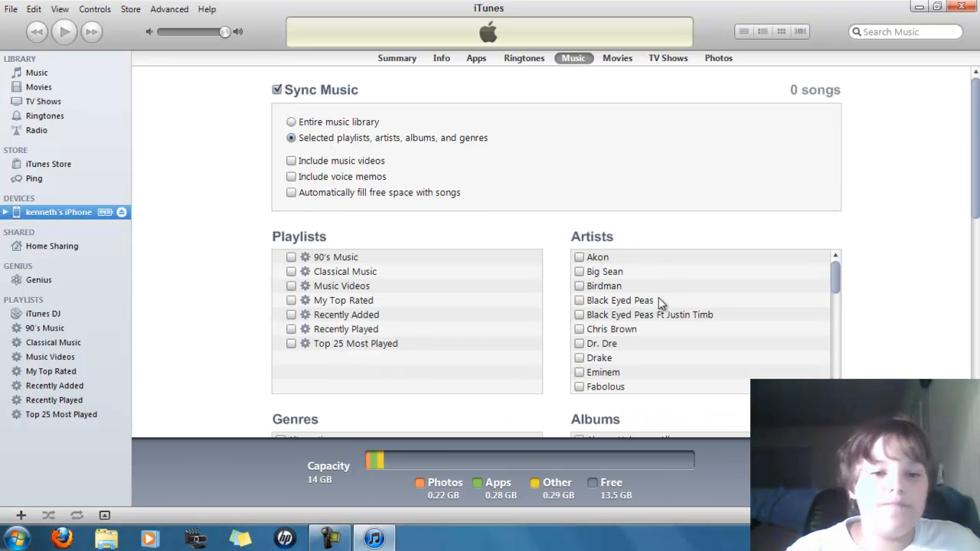
mouse_move(601, 321)
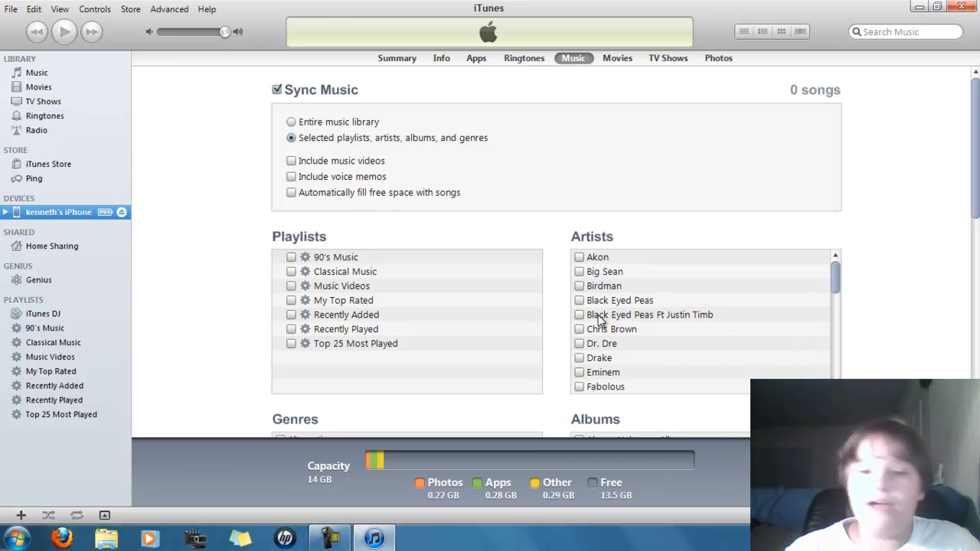
mouse_move(297, 360)
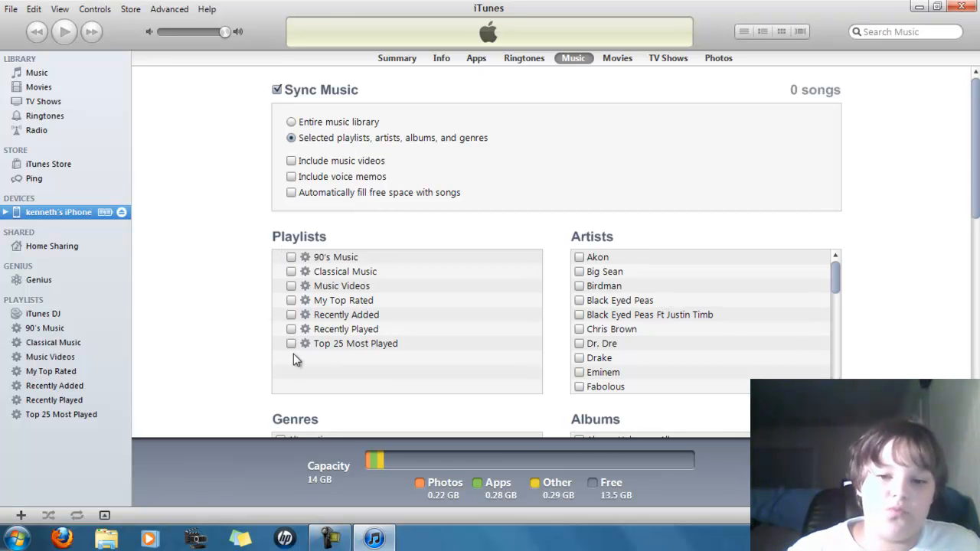
mouse_move(406, 251)
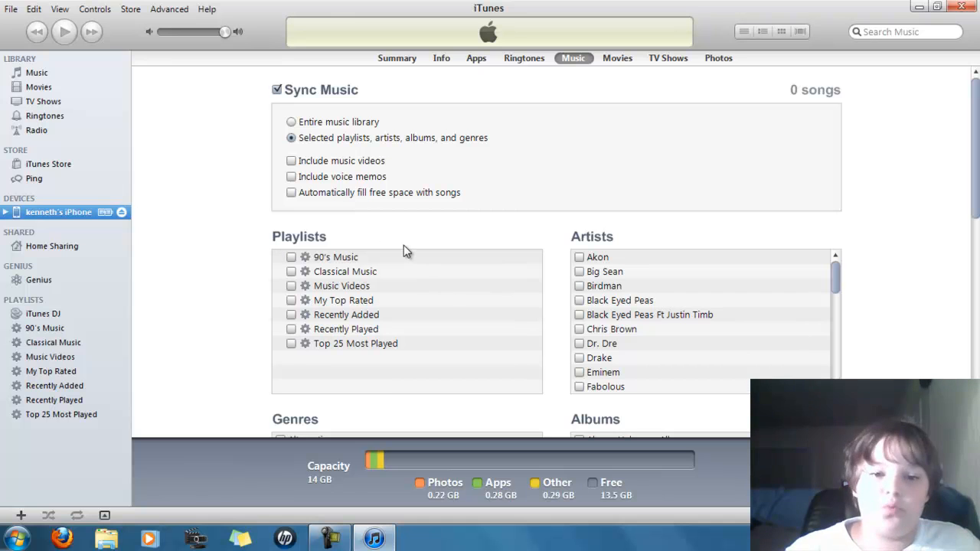